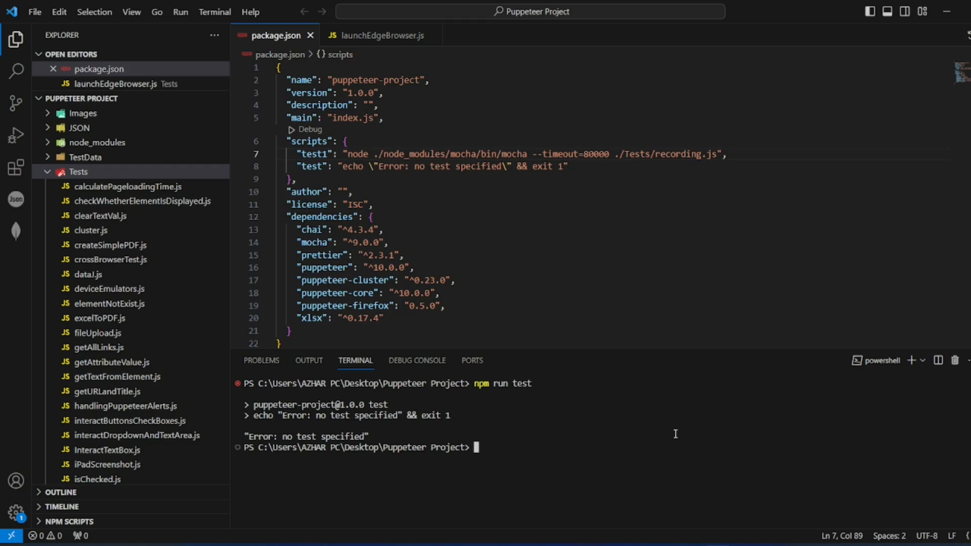
mouse_move(400, 432)
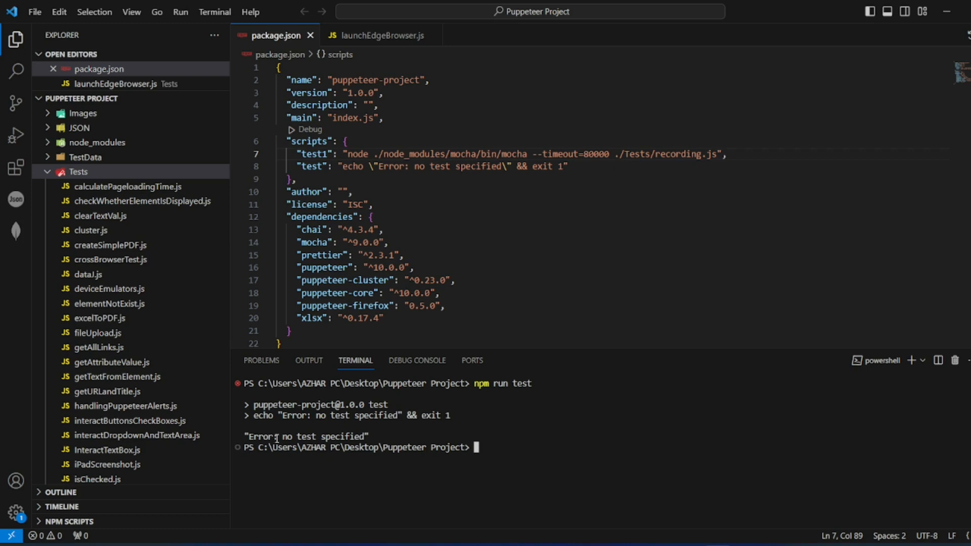
mouse_move(444, 438)
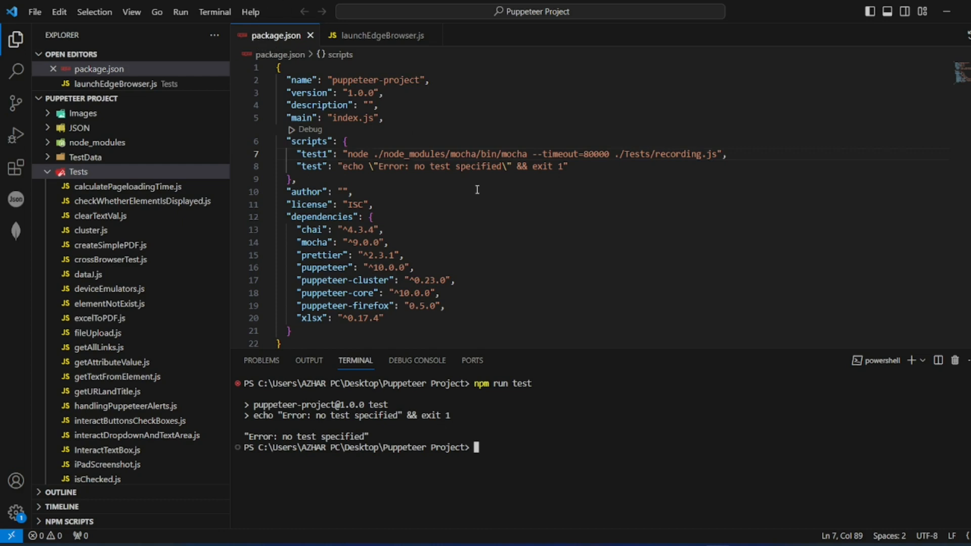
mouse_move(314, 164)
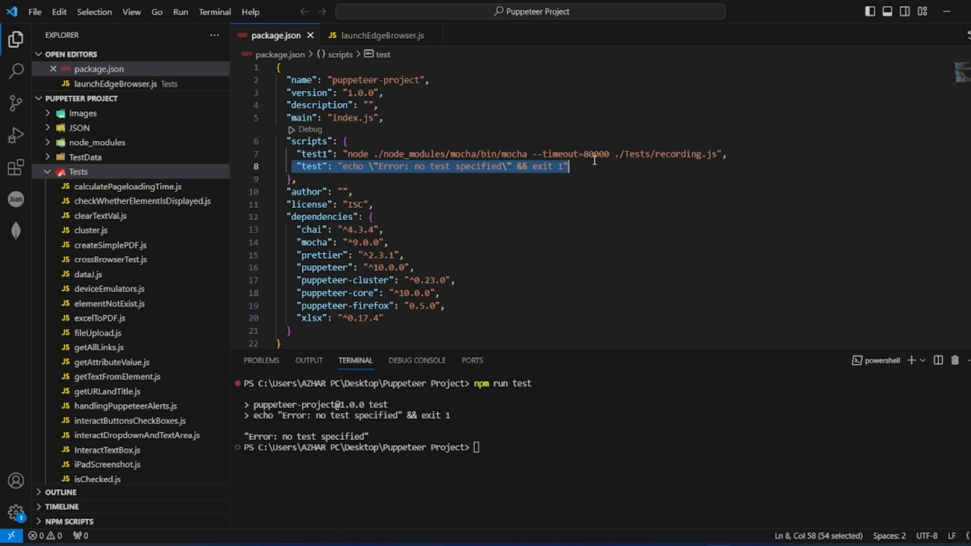
- Check the Edge browser test file's name, then return to package.json's scripts
click(336, 165)
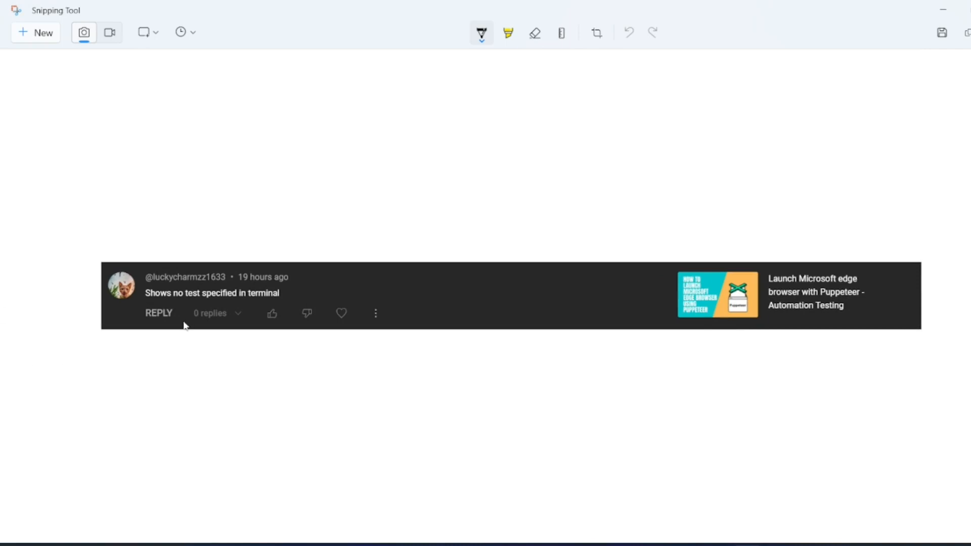
mouse_move(140, 295)
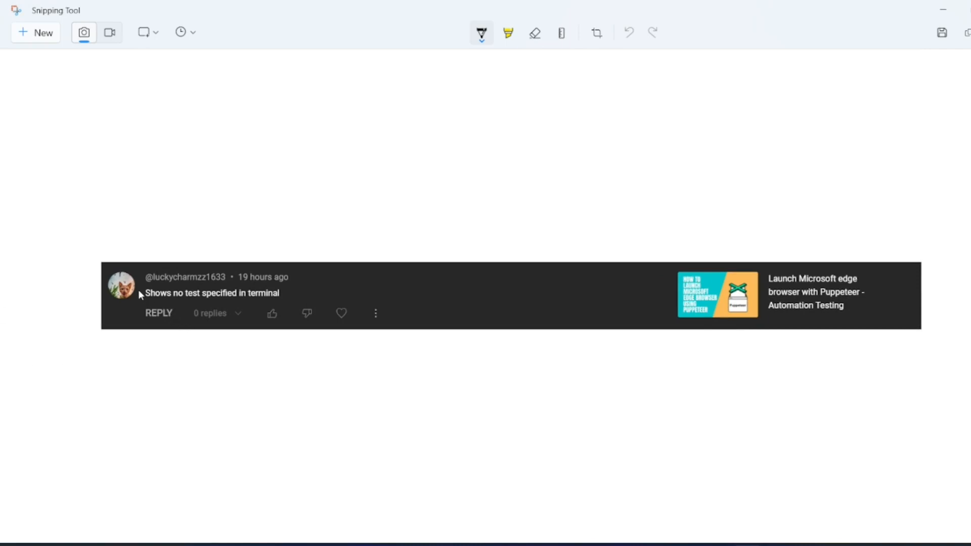
mouse_move(354, 312)
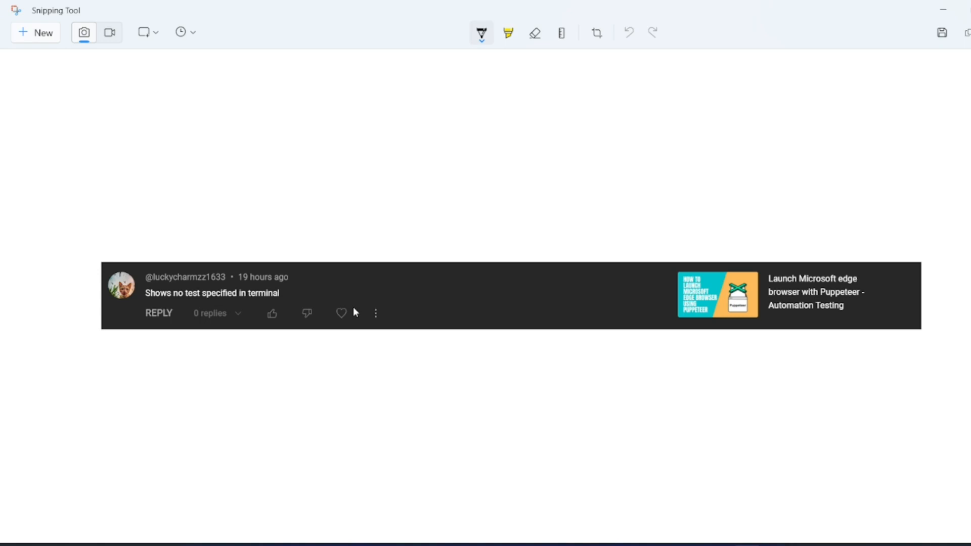
mouse_move(815, 265)
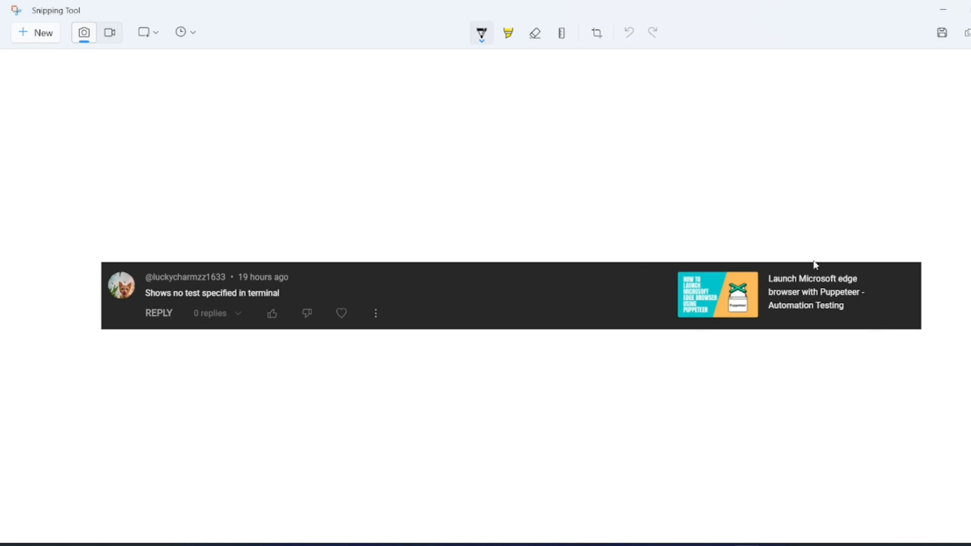
mouse_move(846, 283)
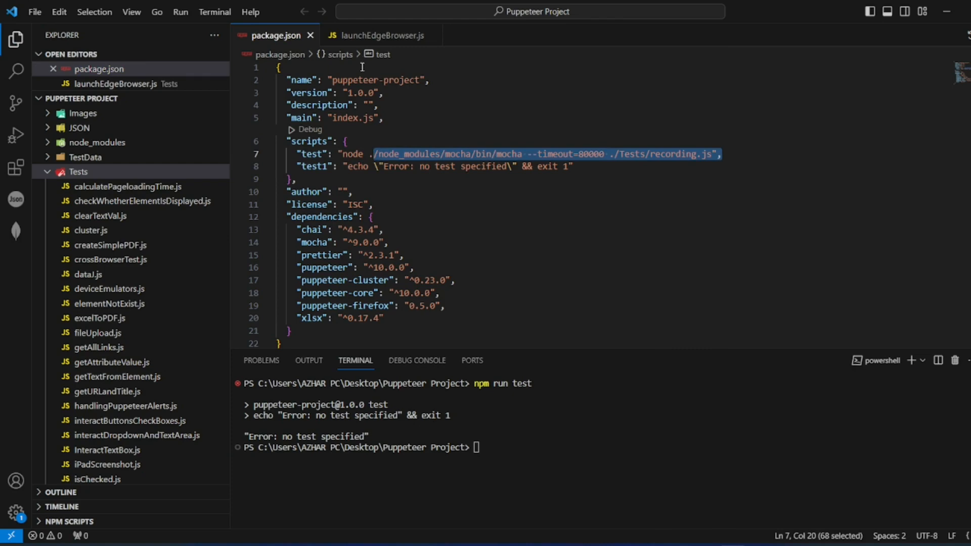
click(381, 35)
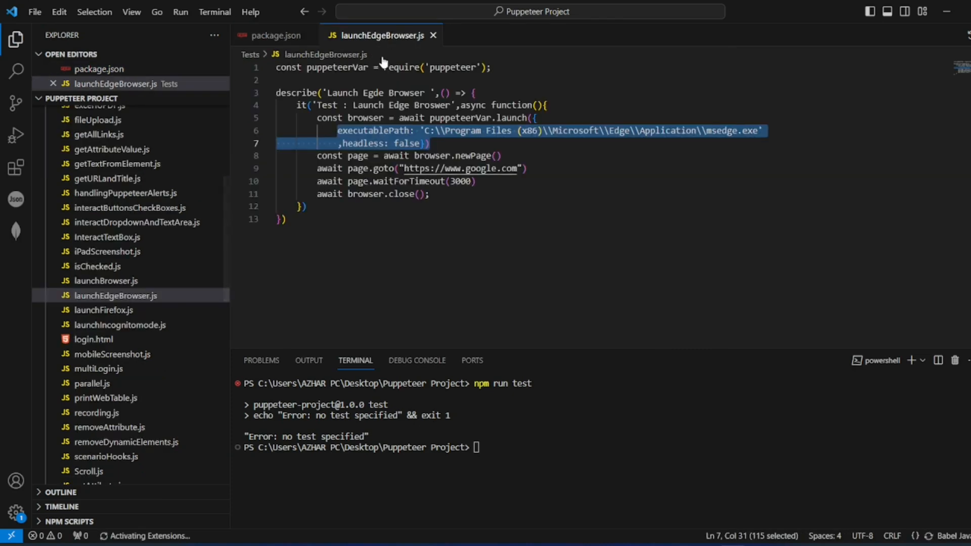
click(278, 36)
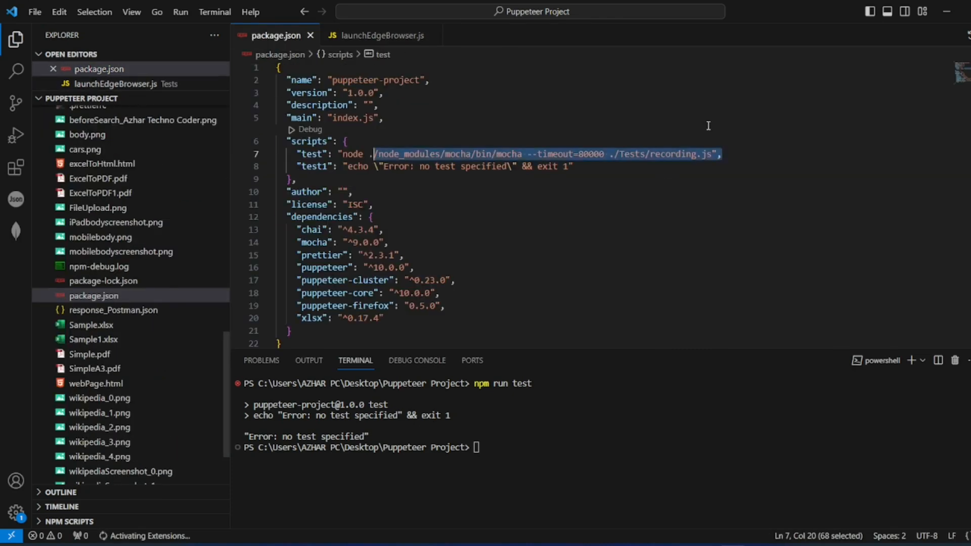
- Rename the old script to test1 and point test's mocha command at launchEdgeBrowser.js
text(1)
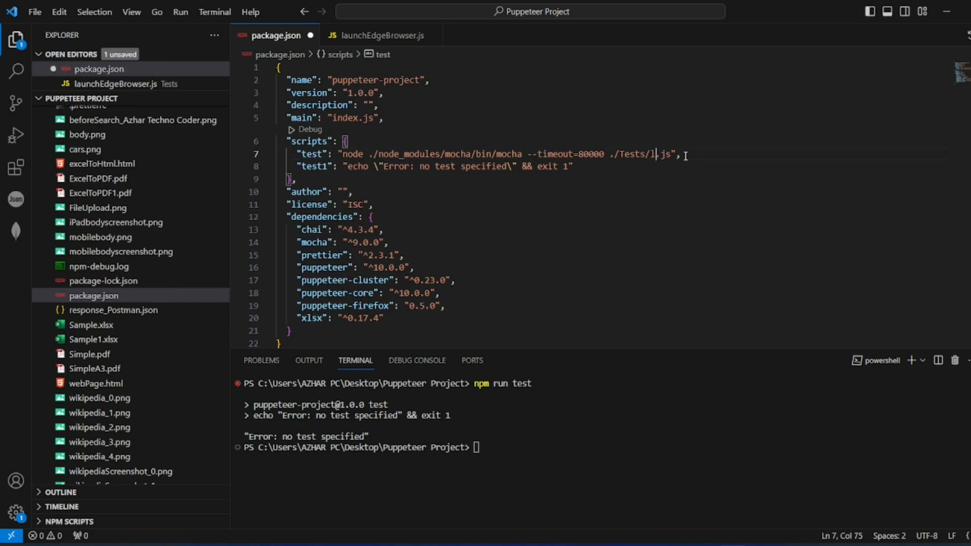
text(launched)
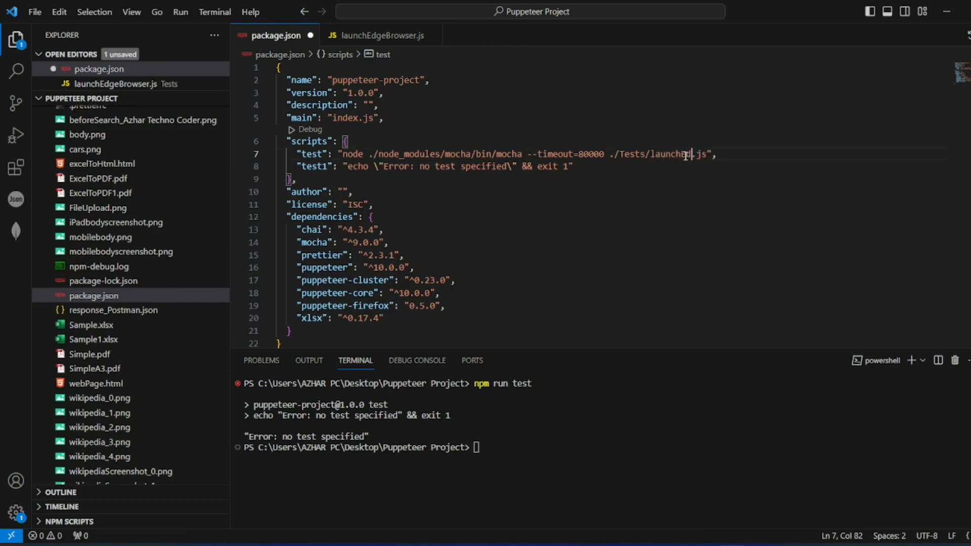
text(EdgeBrowser)
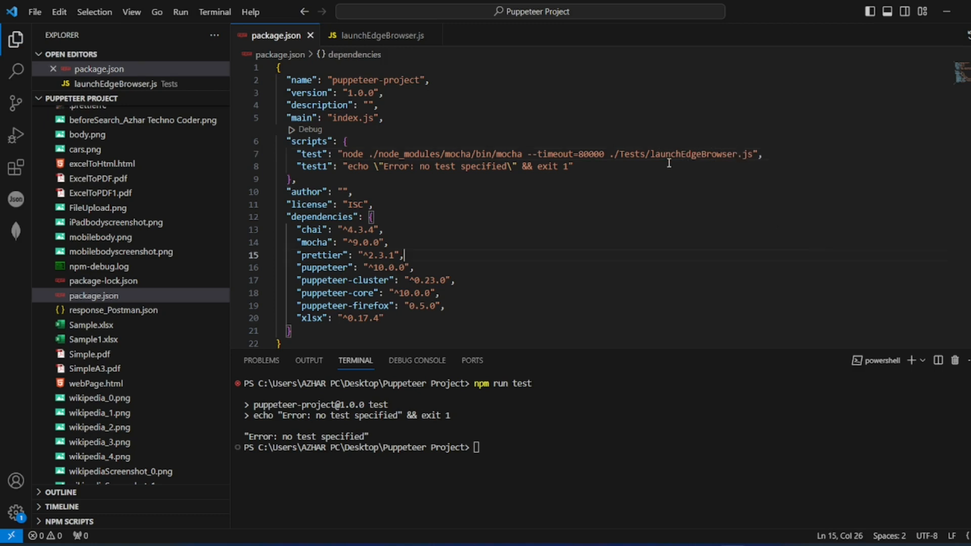
- Run npm run test in the terminal so mocha executes the Launch Edge Browser suite
double_click(692, 154)
text(npm run test)
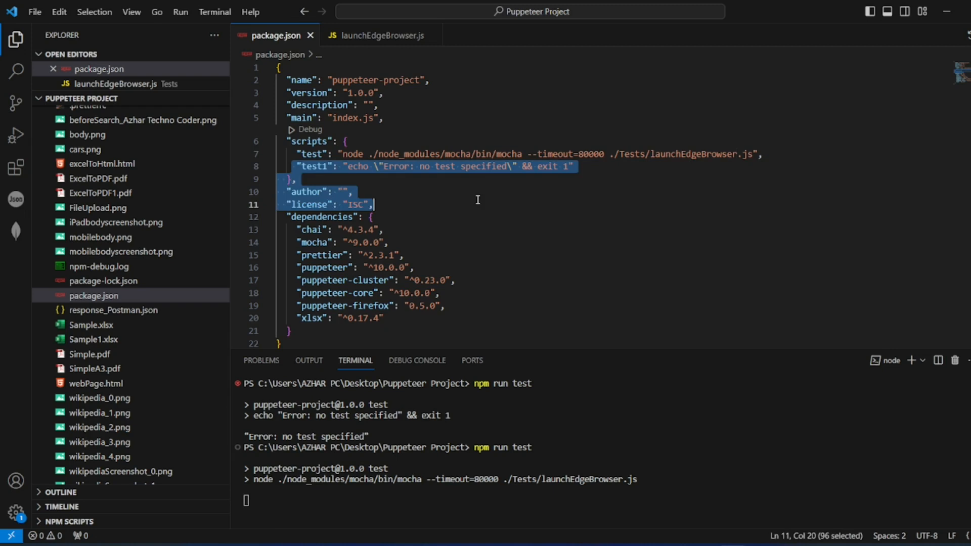
click(409, 166)
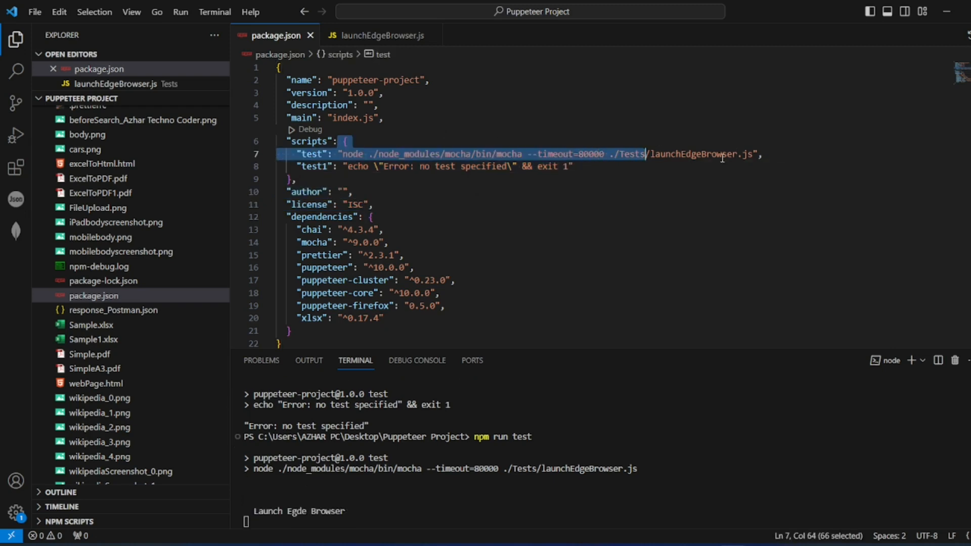
click(757, 165)
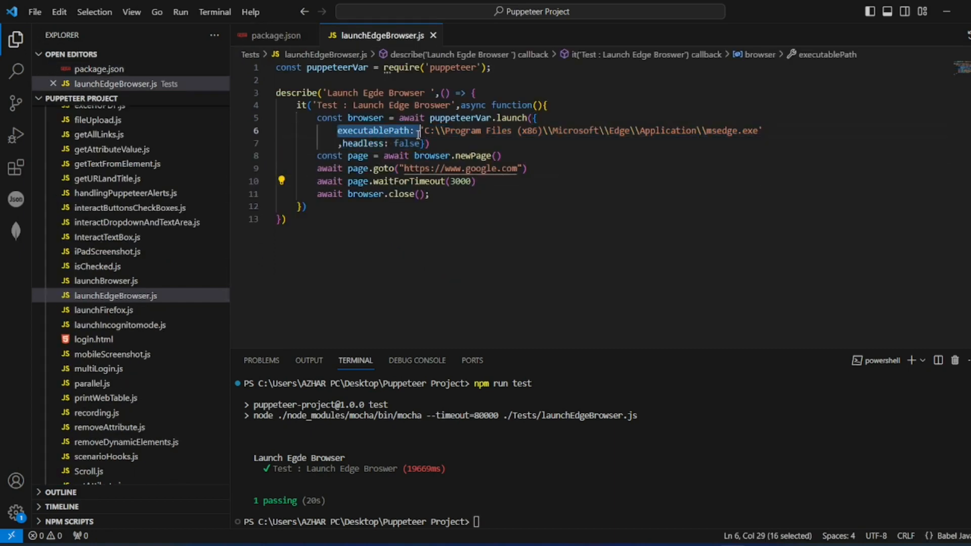
mouse_move(451, 192)
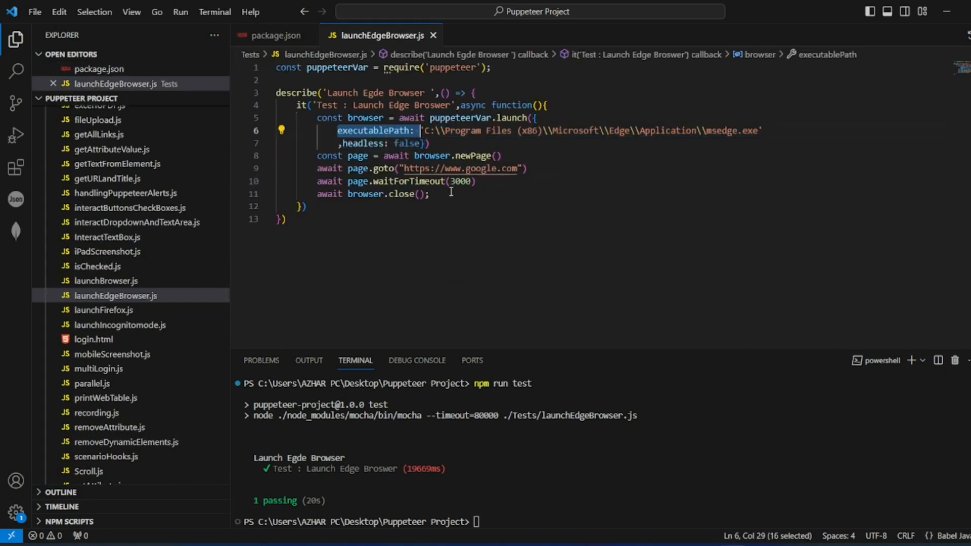
click(370, 181)
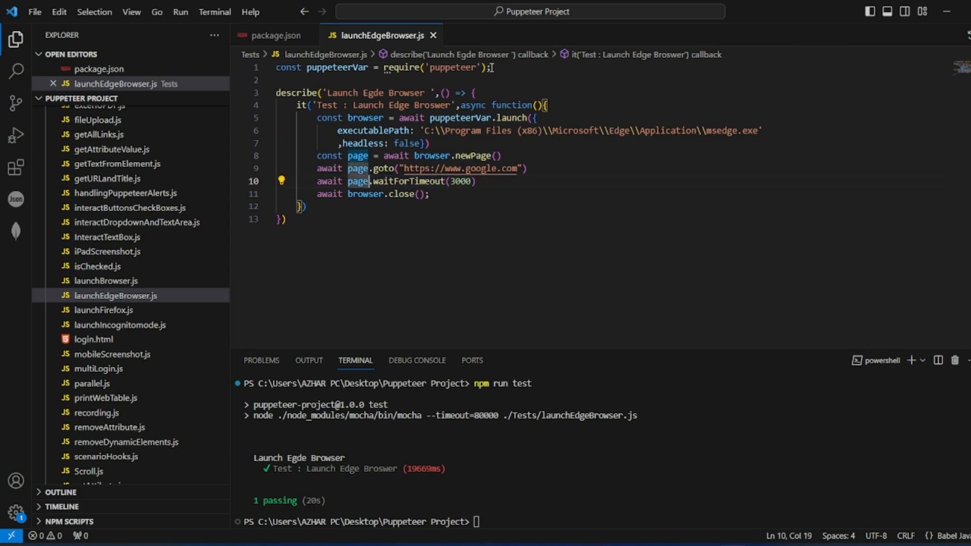
click(276, 34)
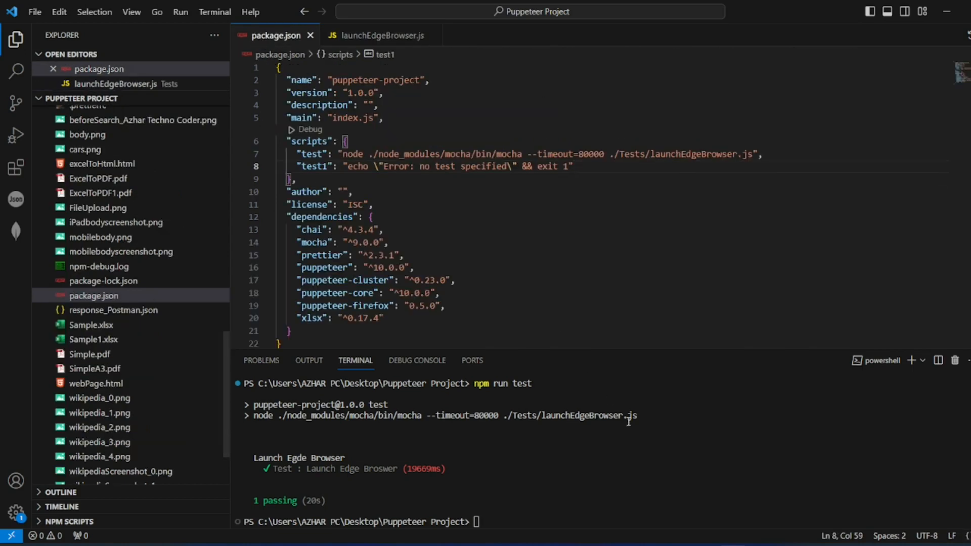